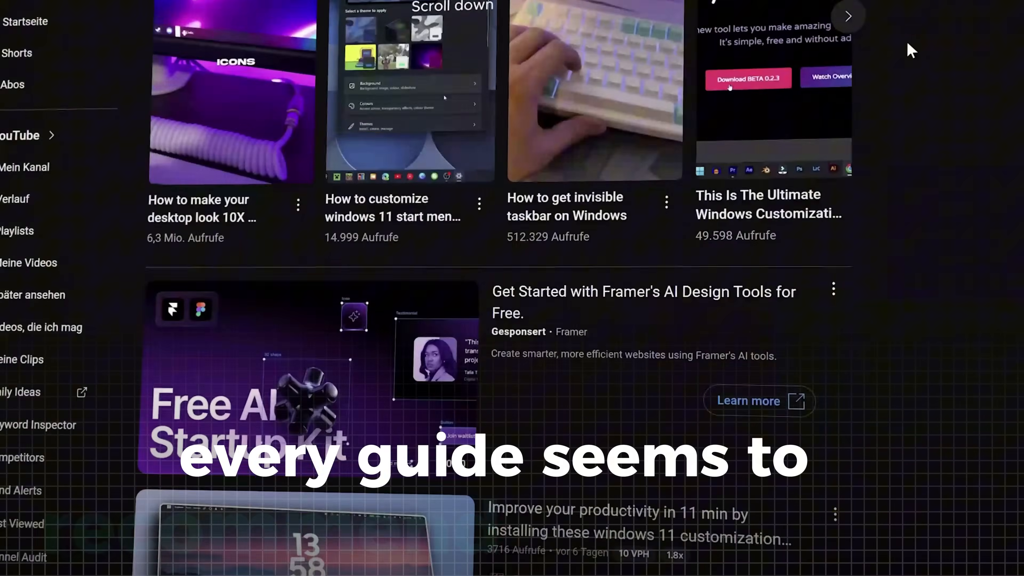
Add the rocky ocean-waves video as a new wallpaper and confirm its details so it runs on the desktop
scroll("down", 3)
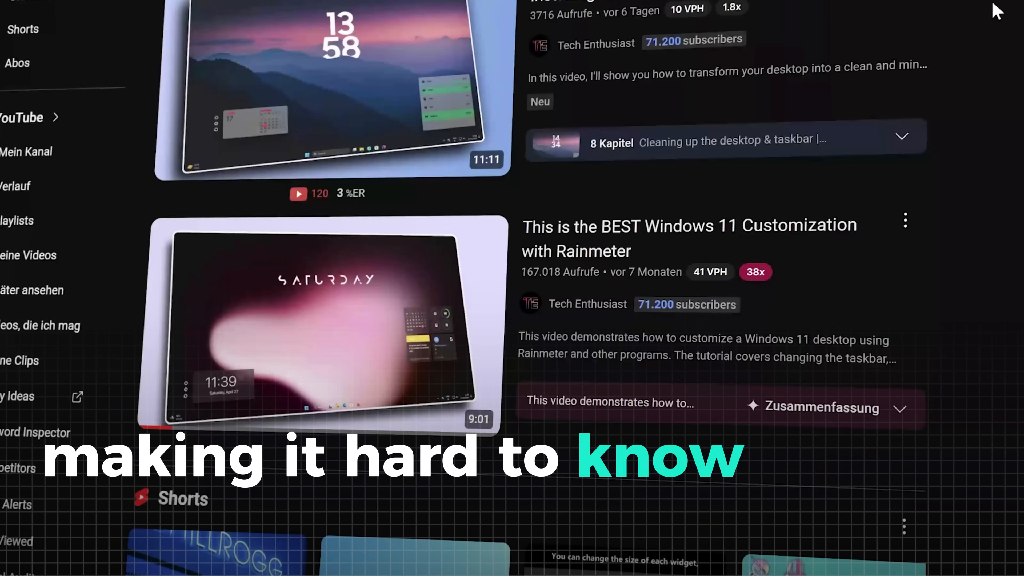
scroll("down", 3)
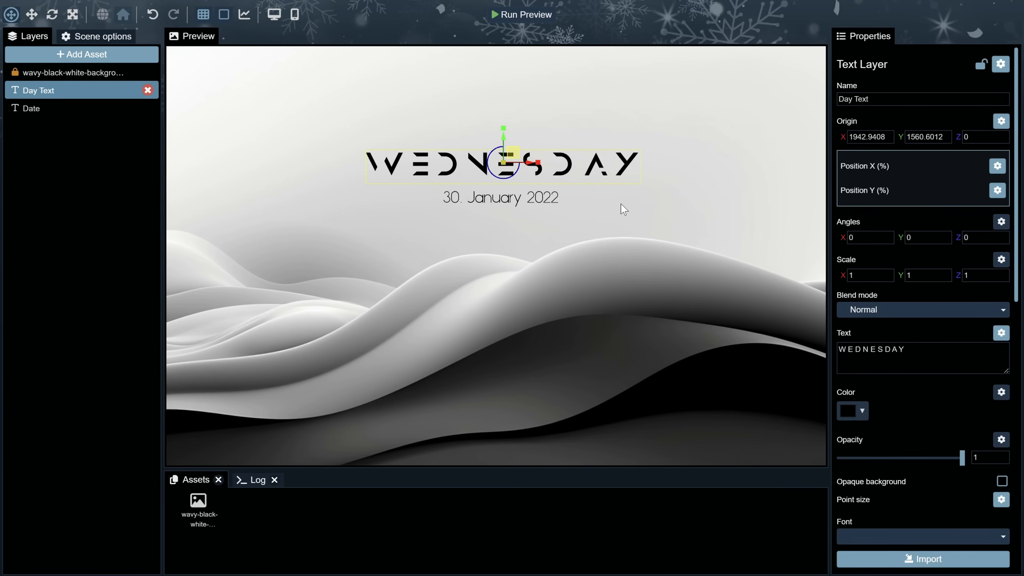
mouse_move(81, 55)
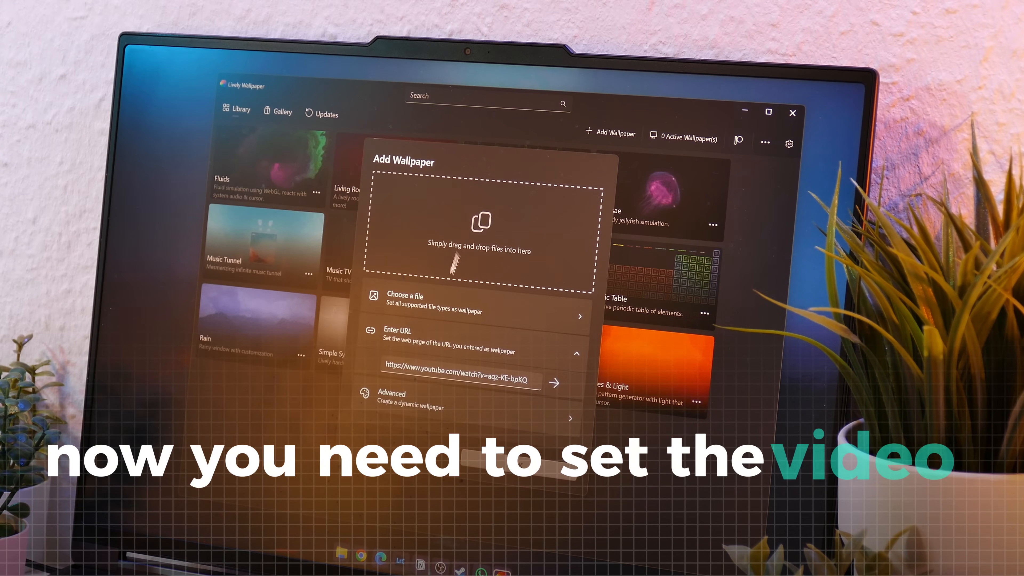
left_click(405, 295)
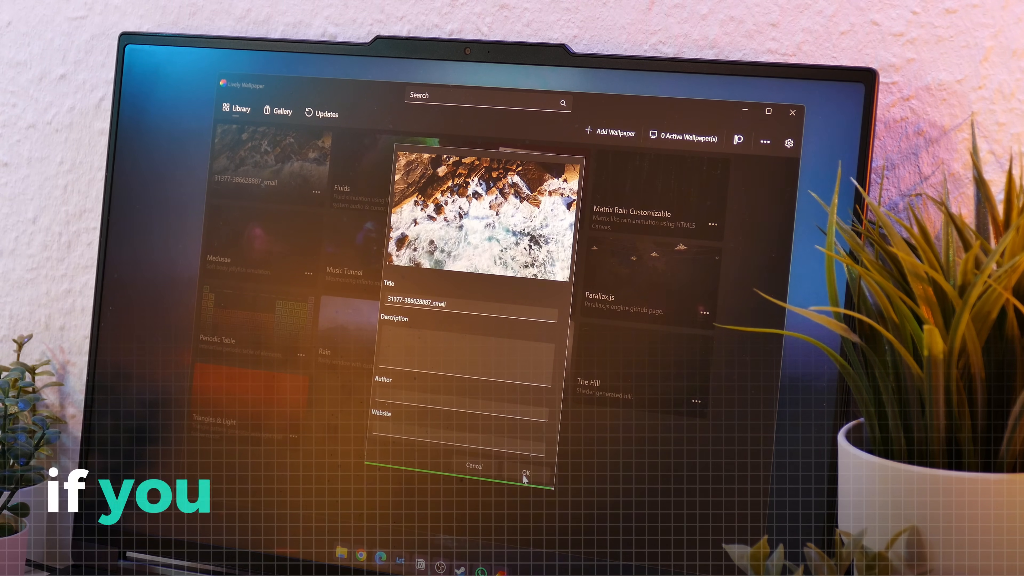
left_click(526, 472)
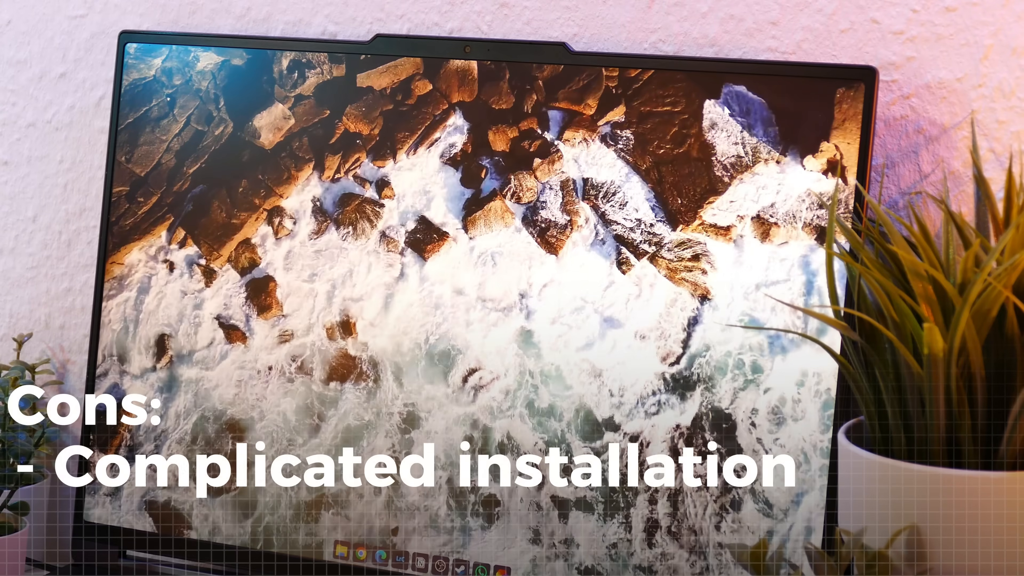